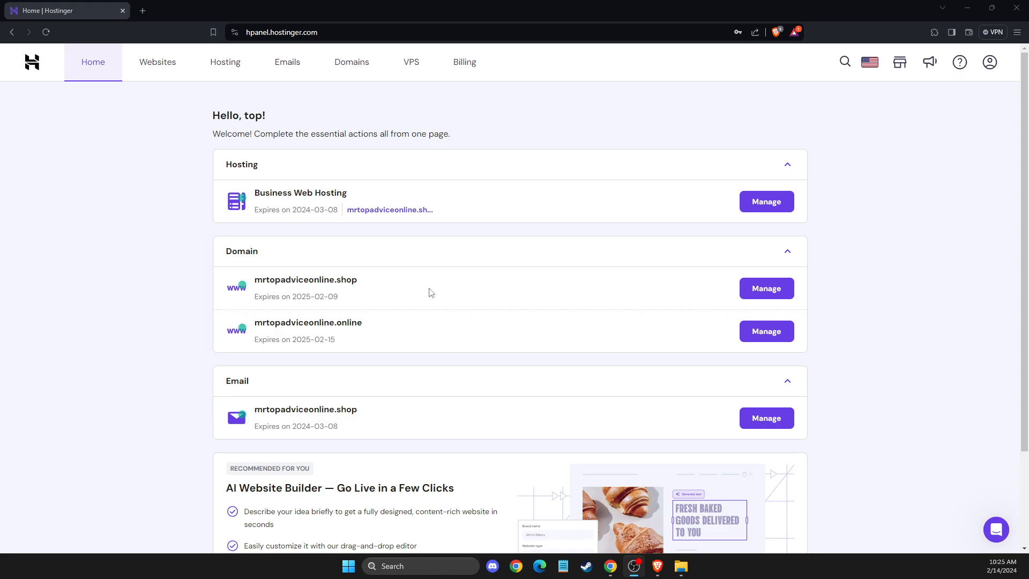
pyautogui.moveTo(690, 165)
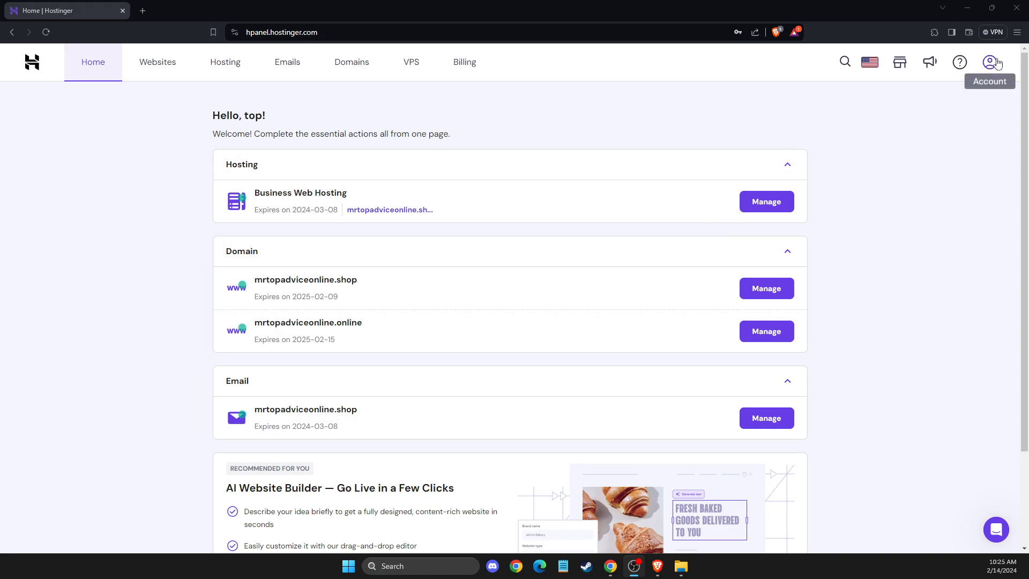
# - Navigate from the dashboard to Account Information via the Account menu
pyautogui.click(990, 62)
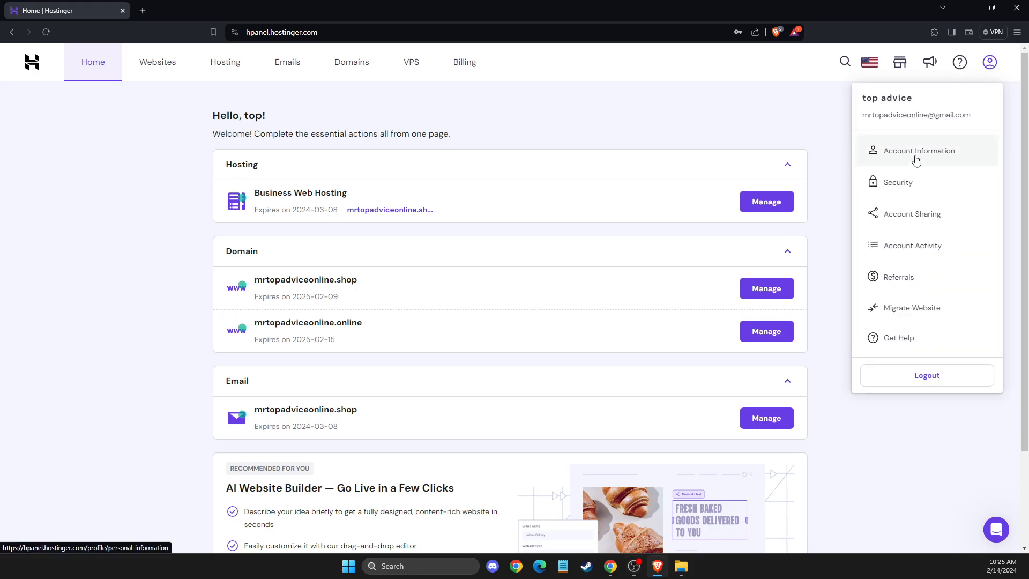
pyautogui.click(919, 150)
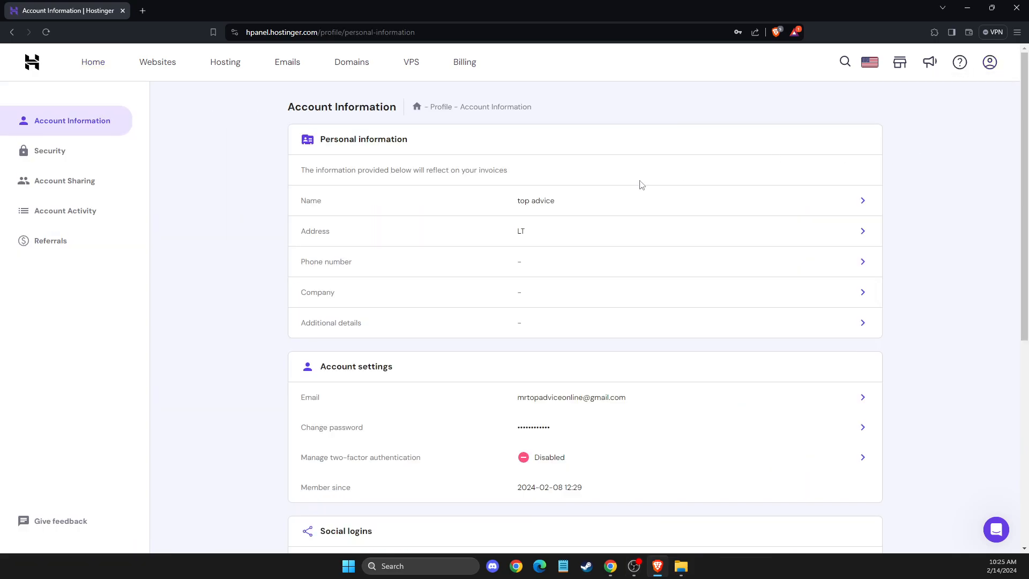
pyautogui.moveTo(563, 190)
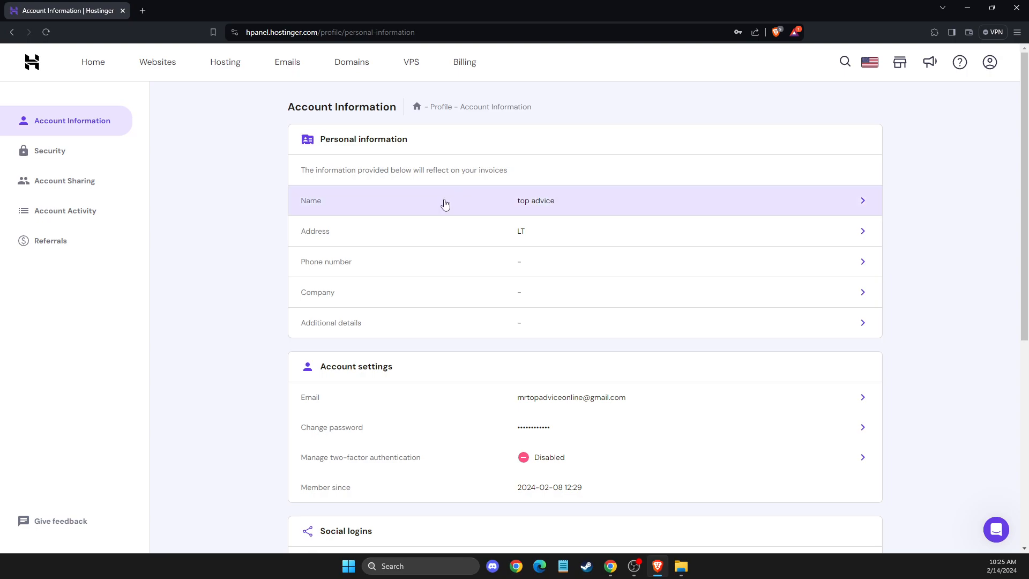
pyautogui.moveTo(408, 358)
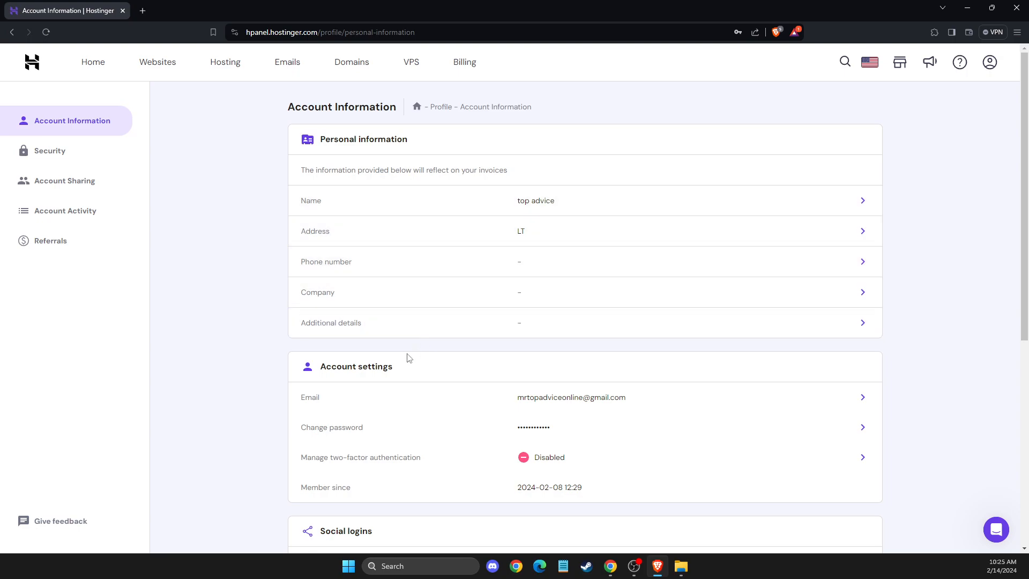
pyautogui.moveTo(329, 397)
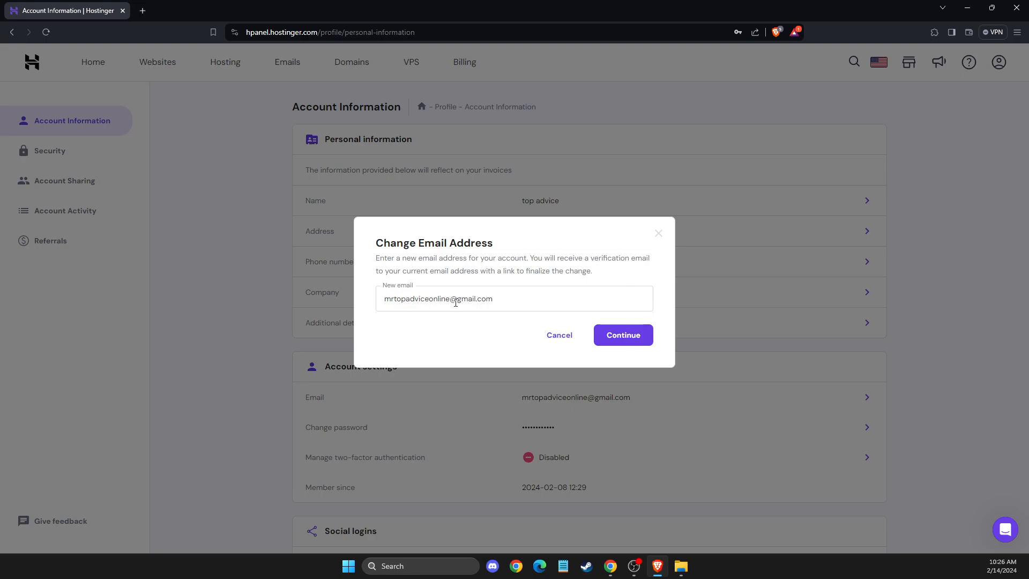
pyautogui.moveTo(576, 267)
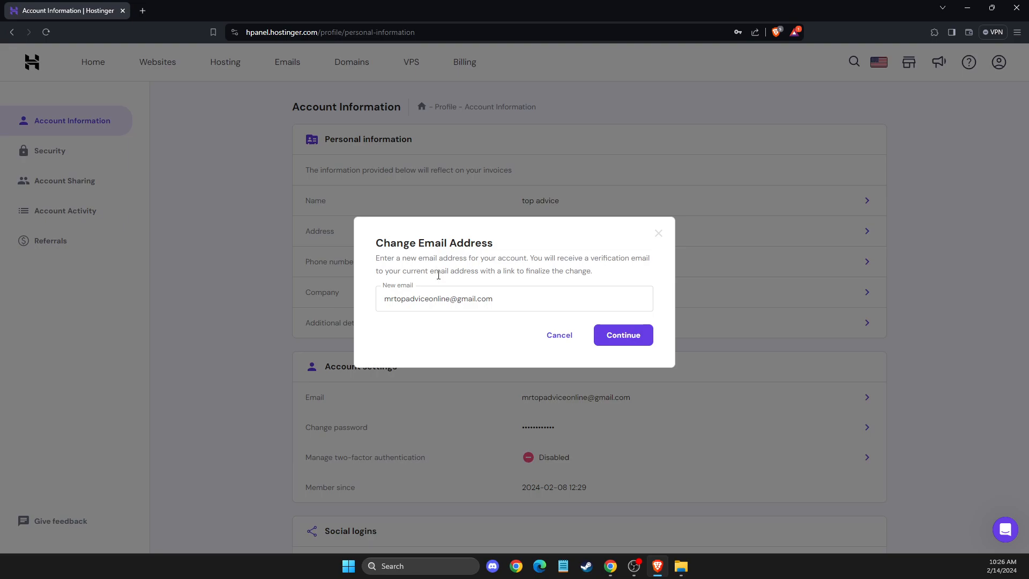
pyautogui.moveTo(517, 283)
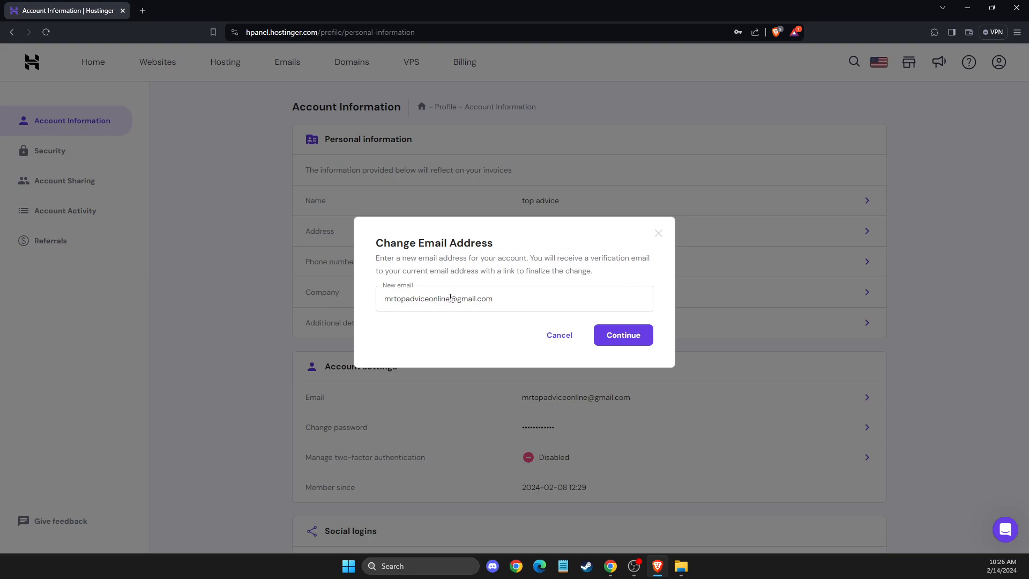
pyautogui.moveTo(472, 305)
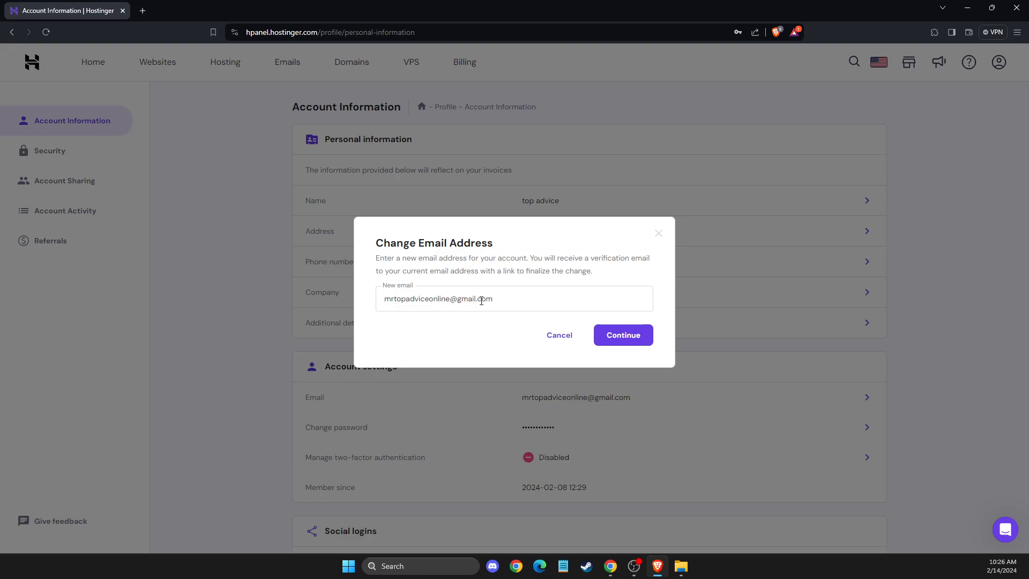
pyautogui.moveTo(462, 287)
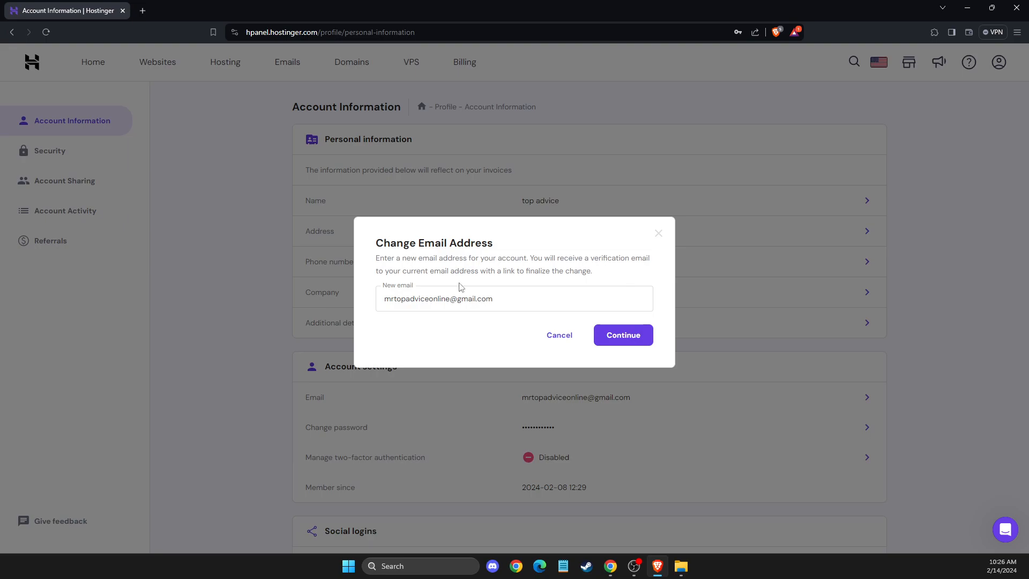